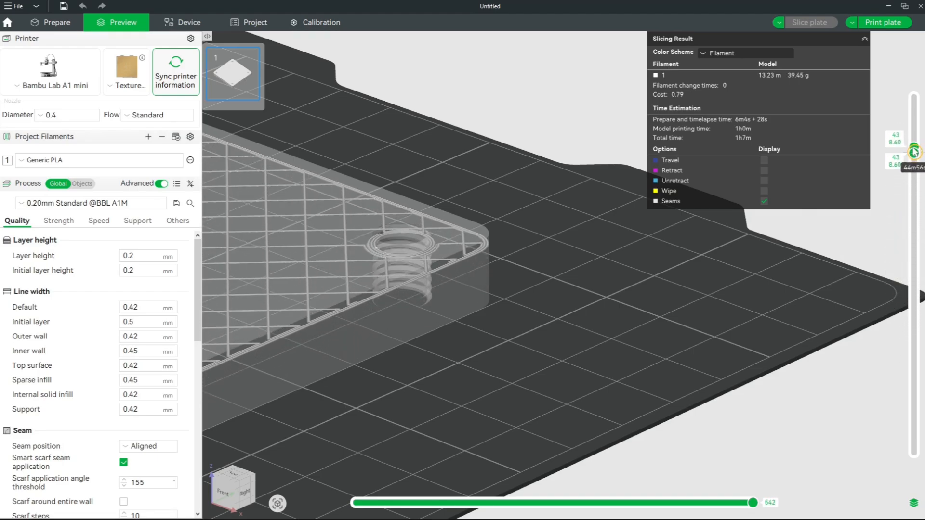
Scrub through the sliced print layers to inspect the modelled thread inside a hole
left_click_drag(914, 152, 914, 366)
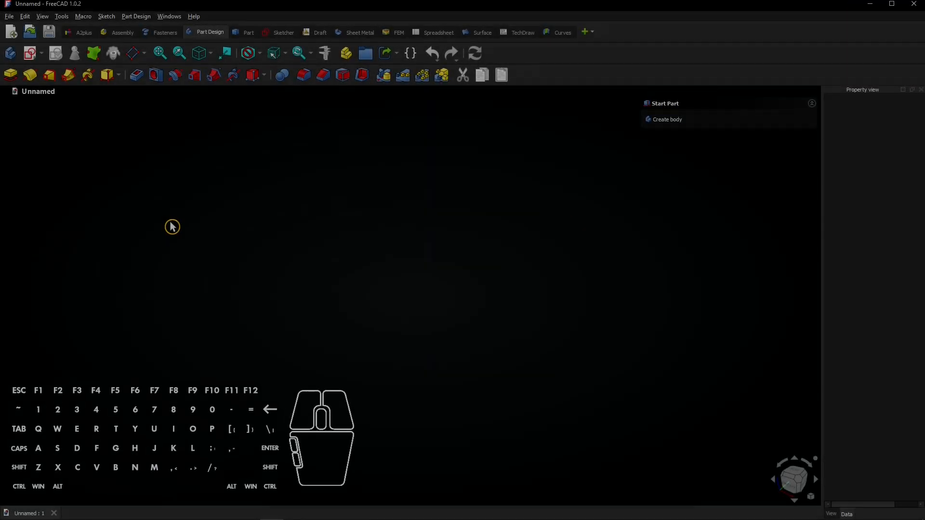
mouse_move(32, 53)
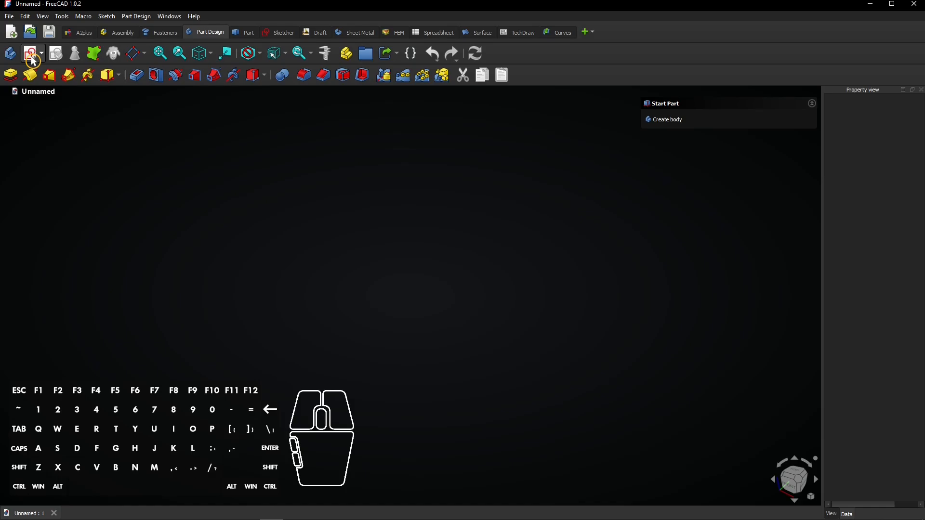
Sketch a centred 100 × 100 mm square on the XY plane in a new body
left_click(667, 119)
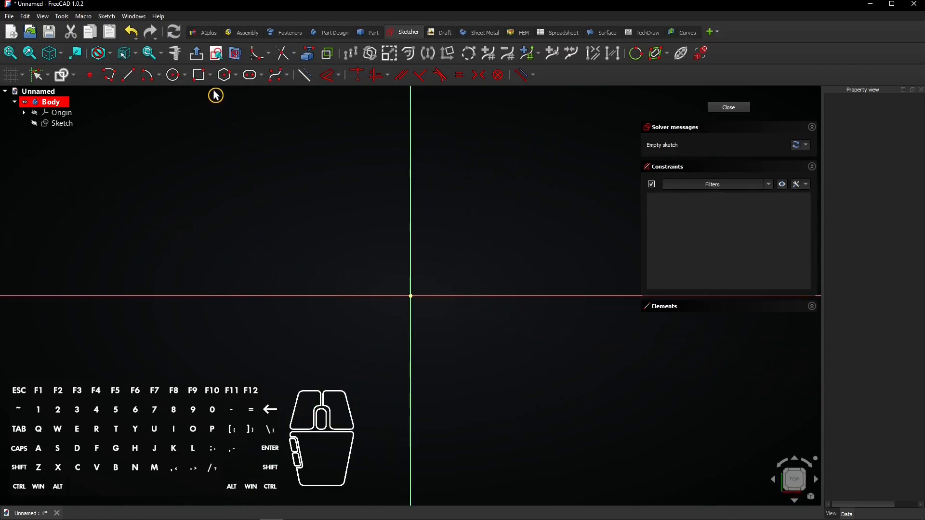
left_click(211, 75)
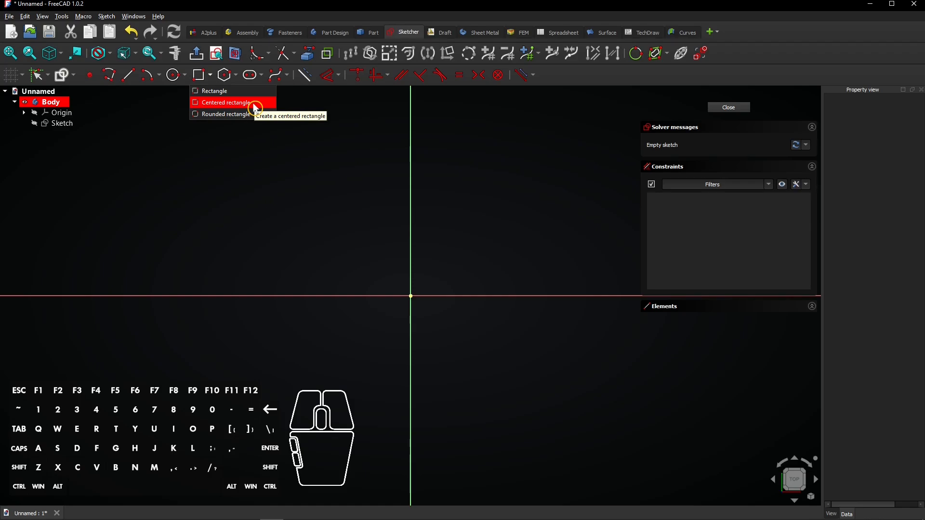
left_click(225, 102)
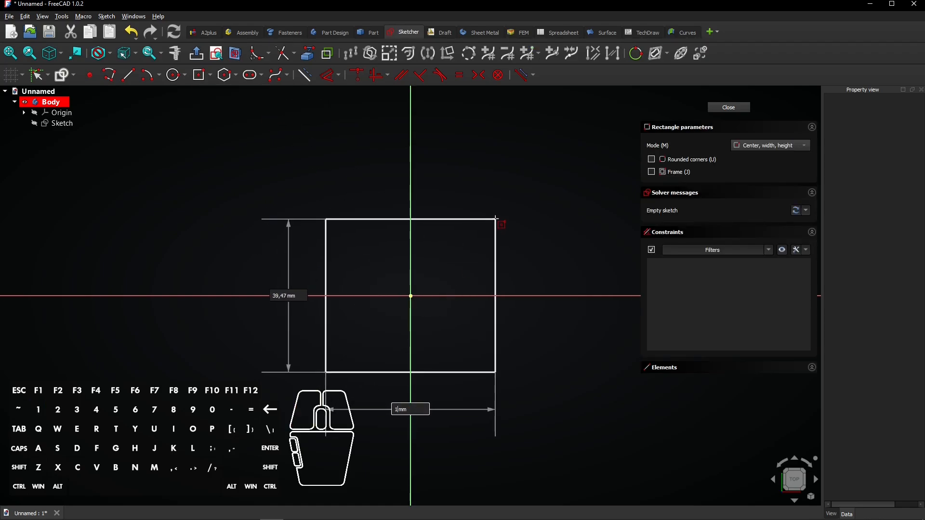
type("100")
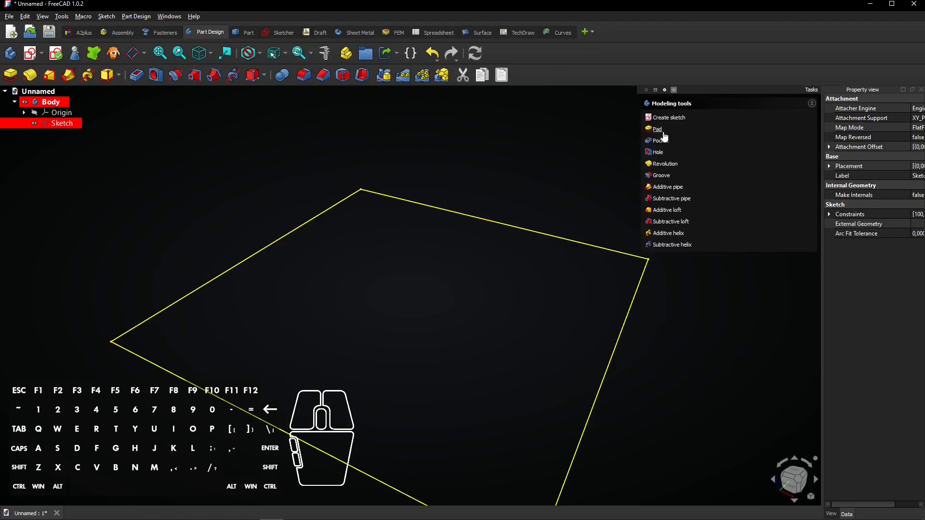
mouse_move(657, 129)
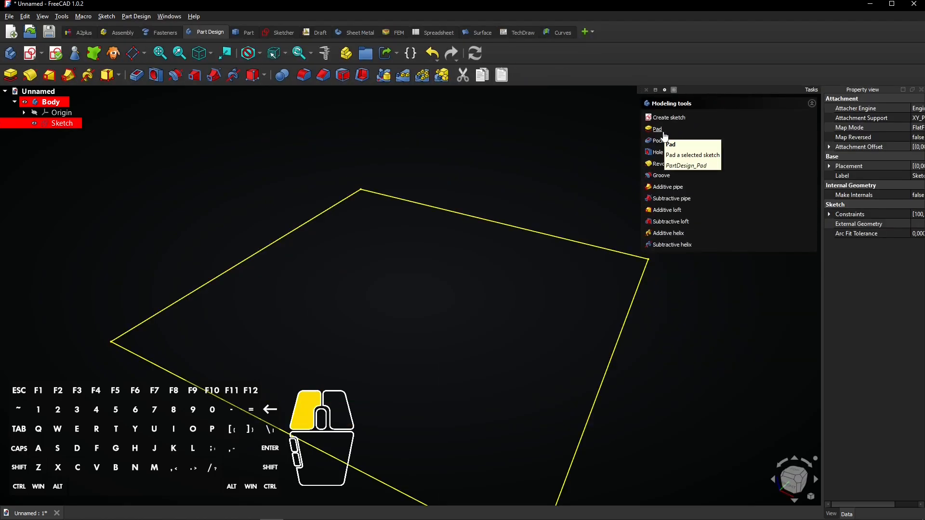
Pad the square sketch 10 mm thick in the reversed direction
left_click(657, 129)
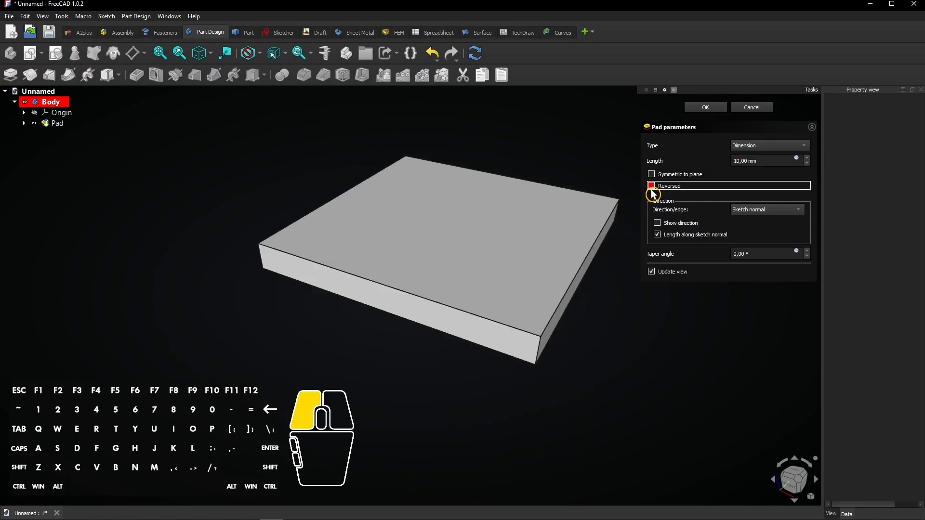
left_click(650, 186)
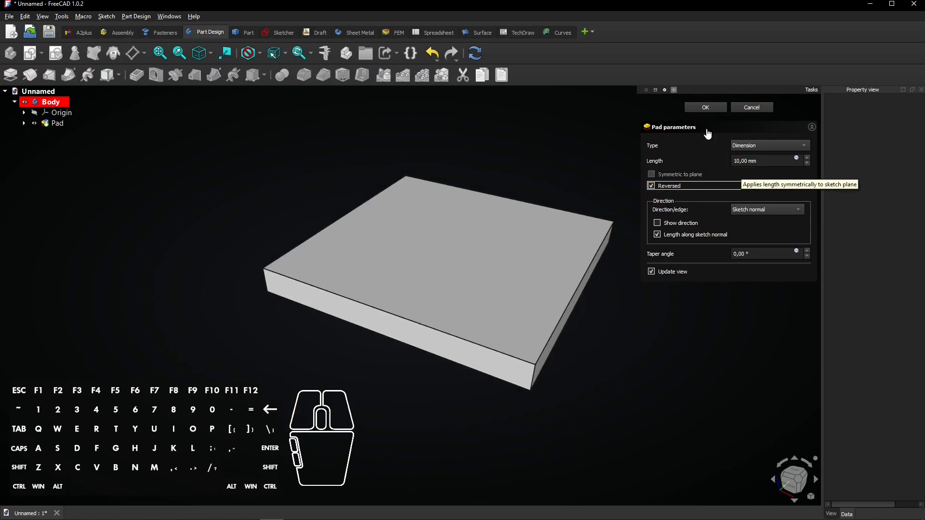
left_click(706, 107)
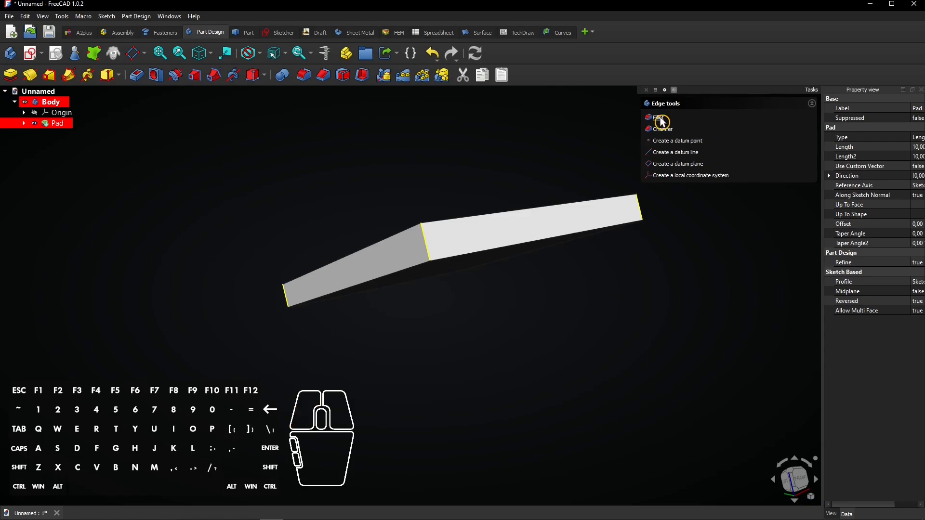
Fillet the plate's four vertical corner edges with a 5 mm radius
left_click(659, 118)
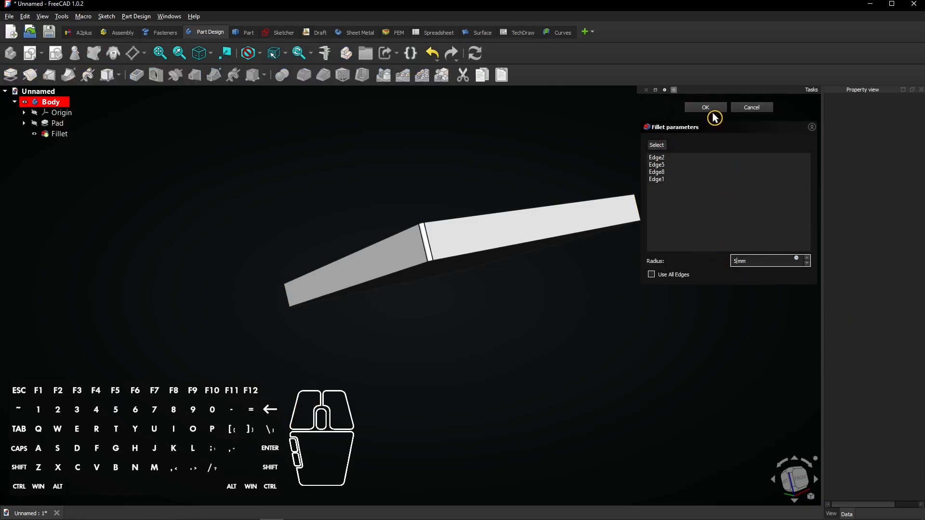
left_click(705, 107)
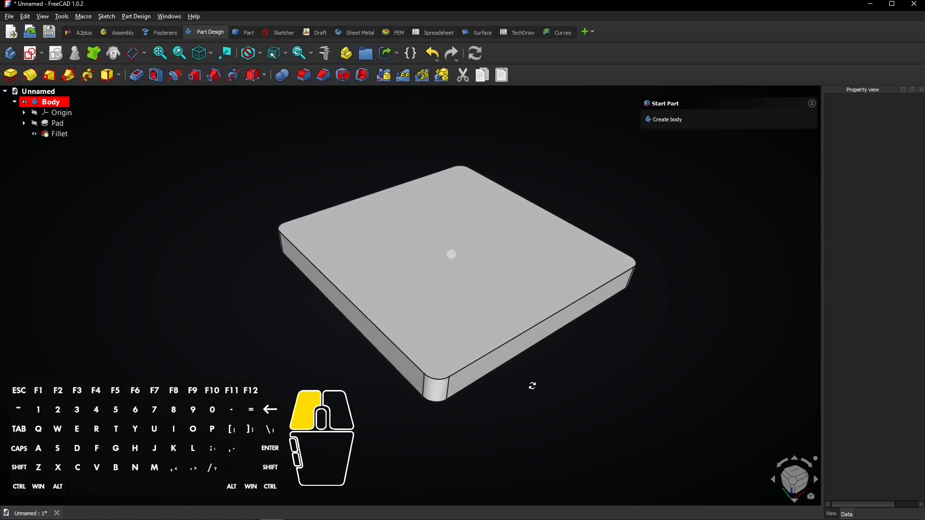
left_click(61, 113)
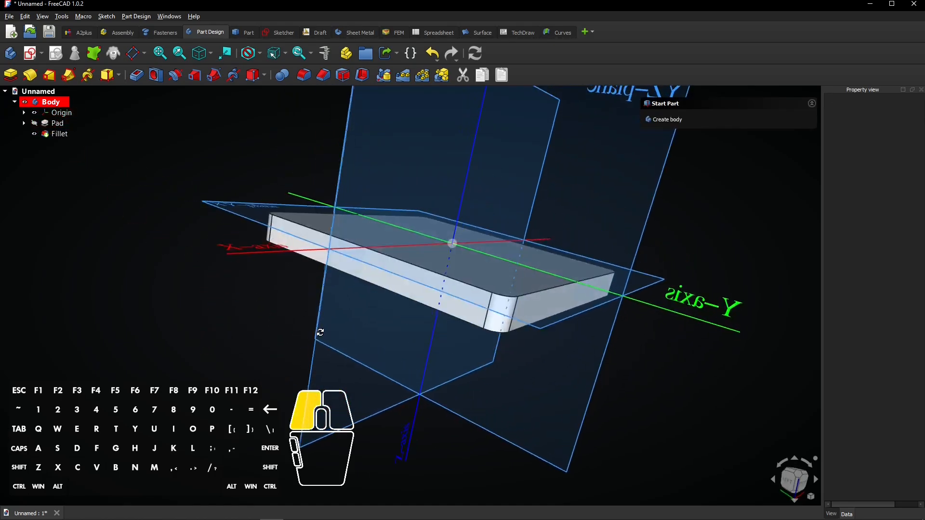
Start a sketch on XY_Plane and hide the Origin and Fillet in the tree
left_click(226, 214)
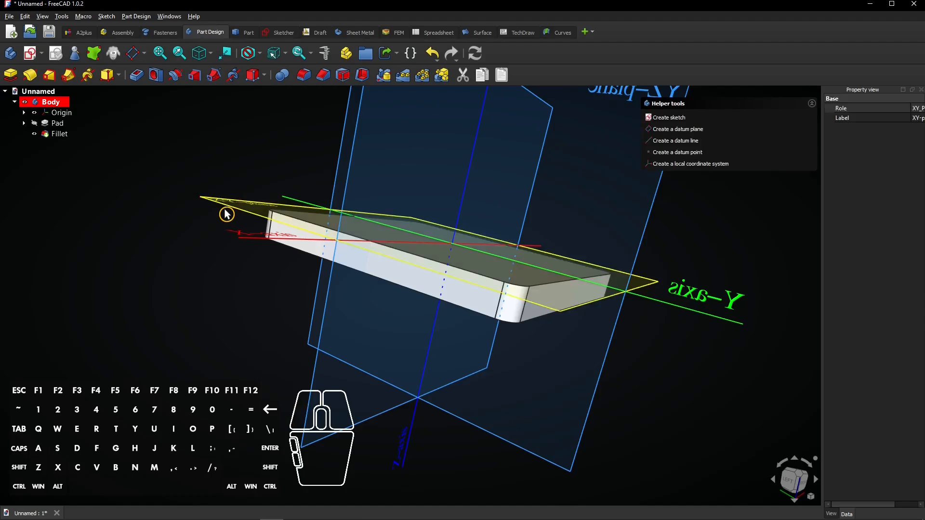
left_click(669, 116)
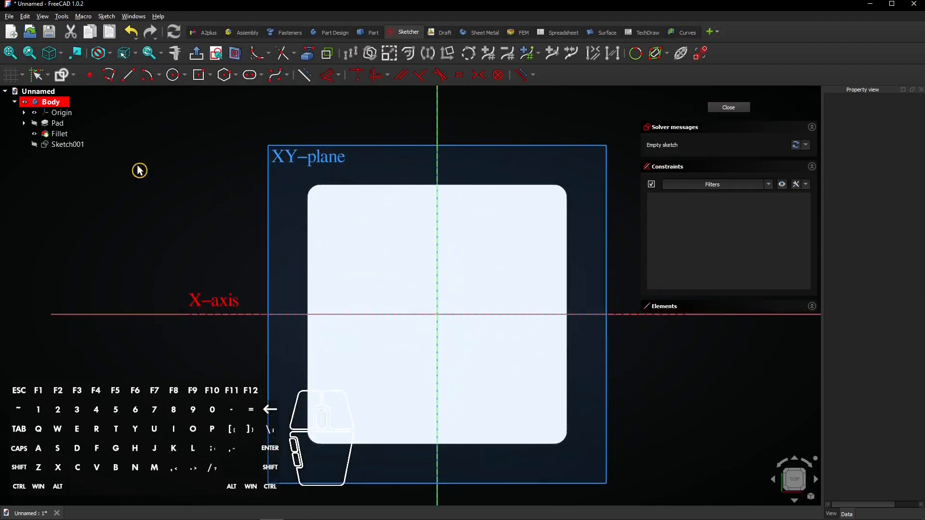
left_click(61, 112)
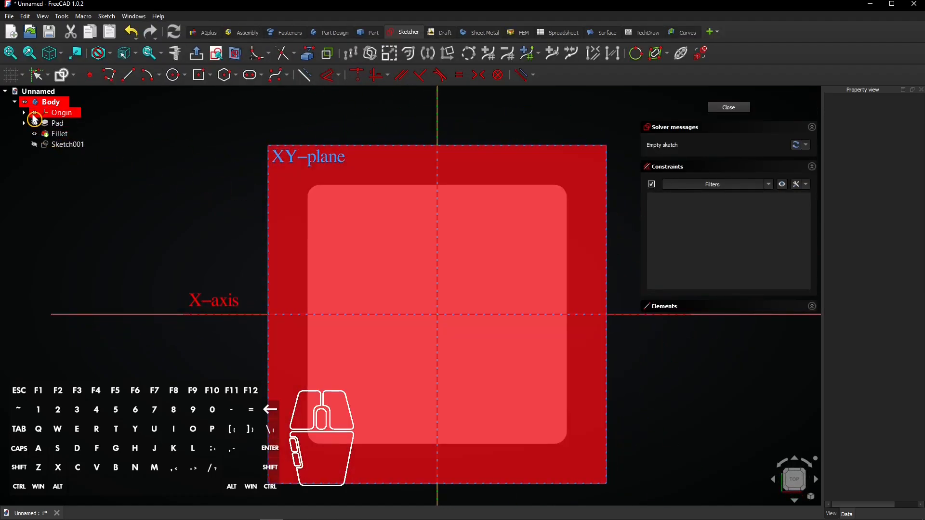
left_click(61, 113)
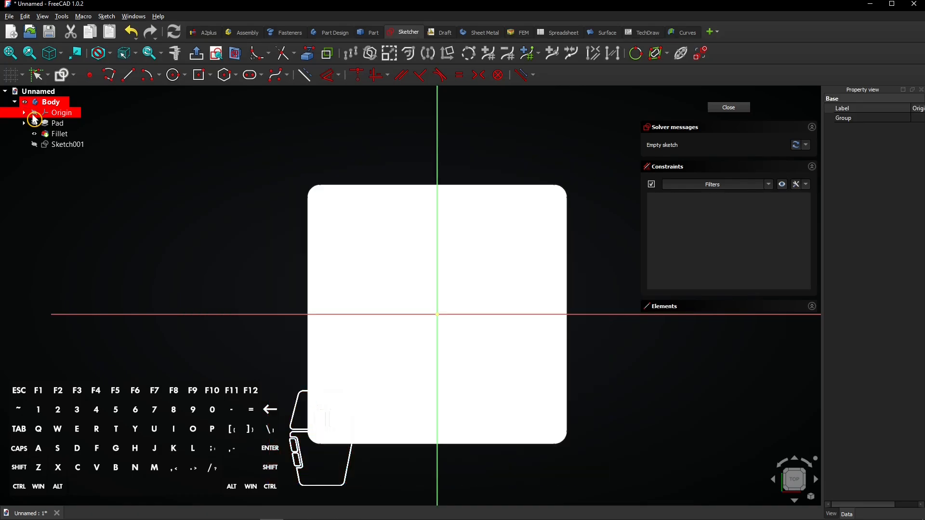
left_click(59, 134)
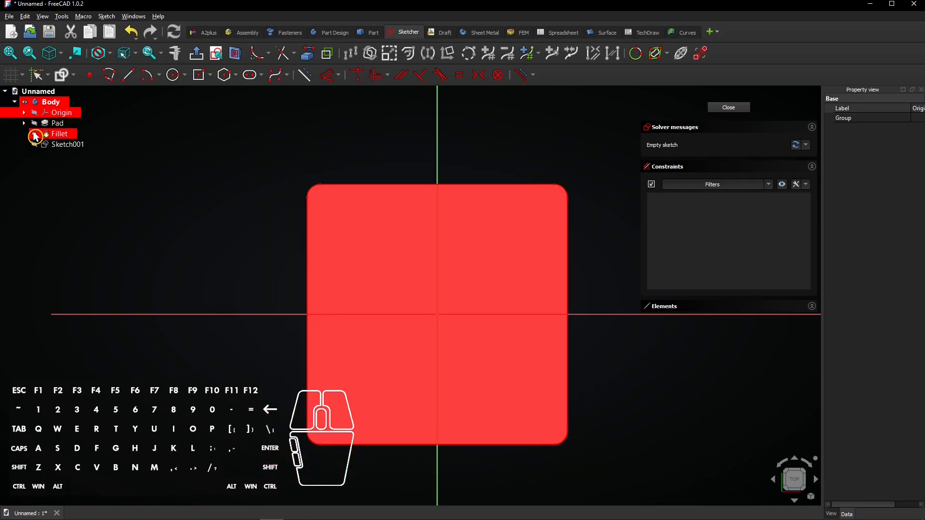
left_click(59, 134)
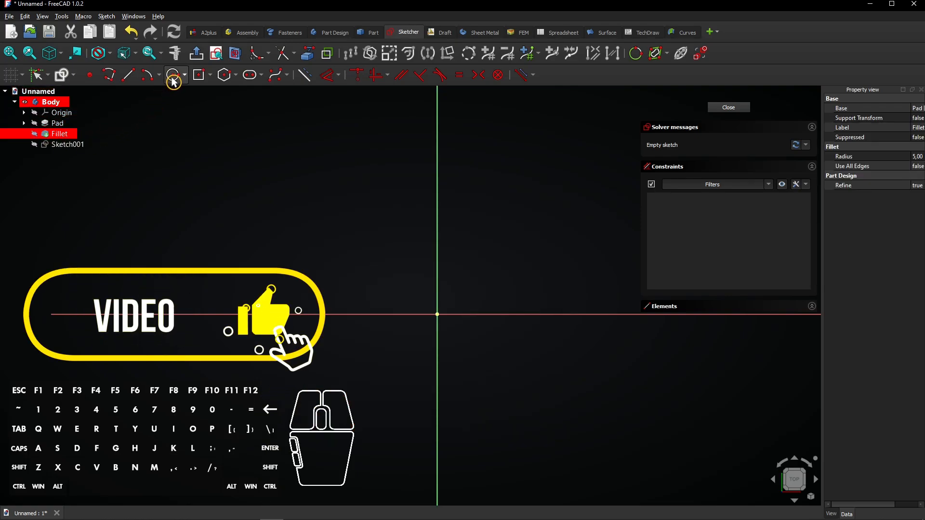
mouse_move(174, 75)
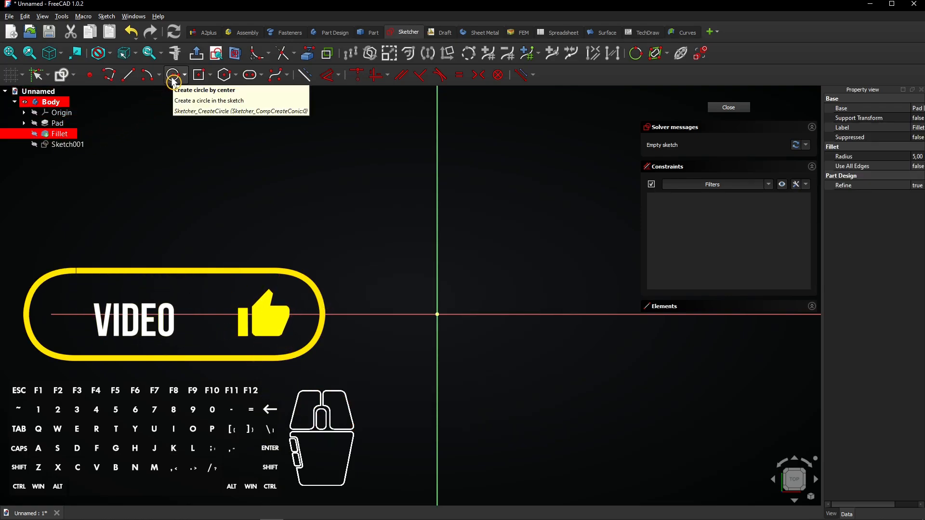
Draw four equal circles by centre, one in each quadrant around the origin
left_click(173, 75)
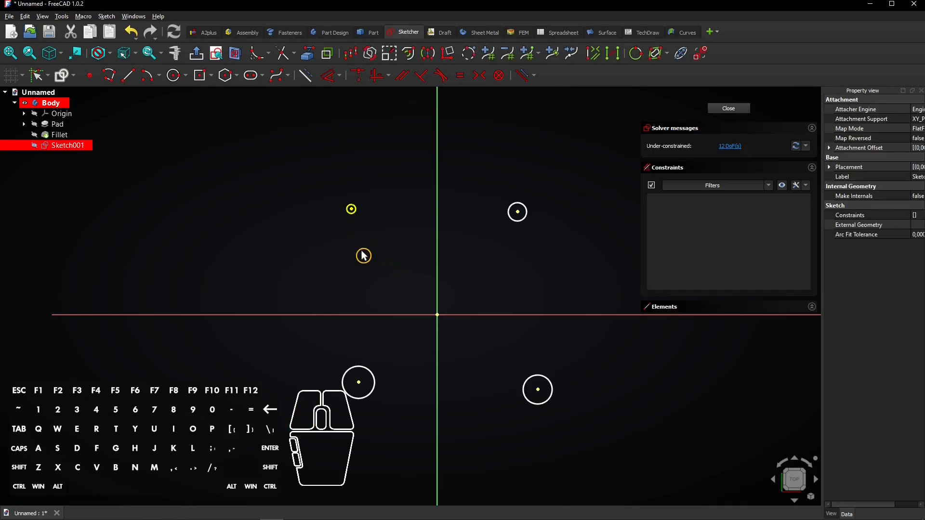
mouse_move(564, 362)
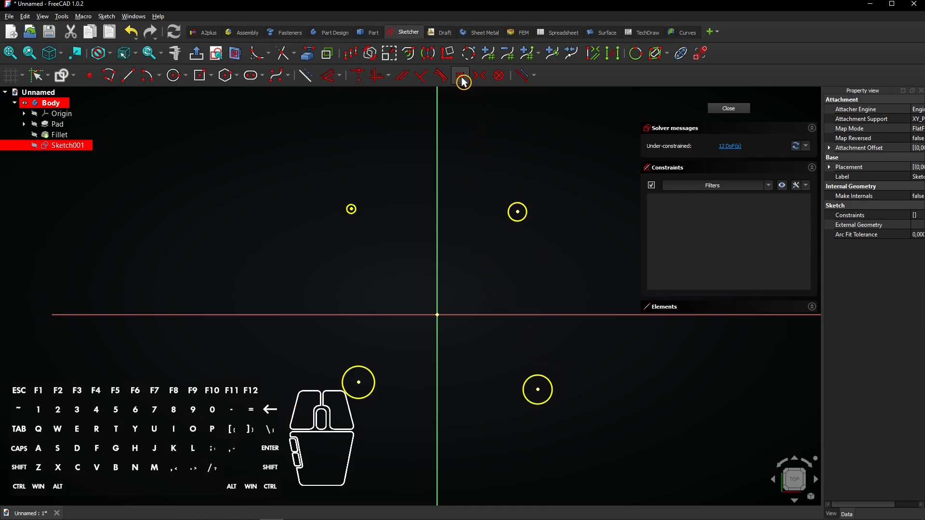
mouse_move(460, 76)
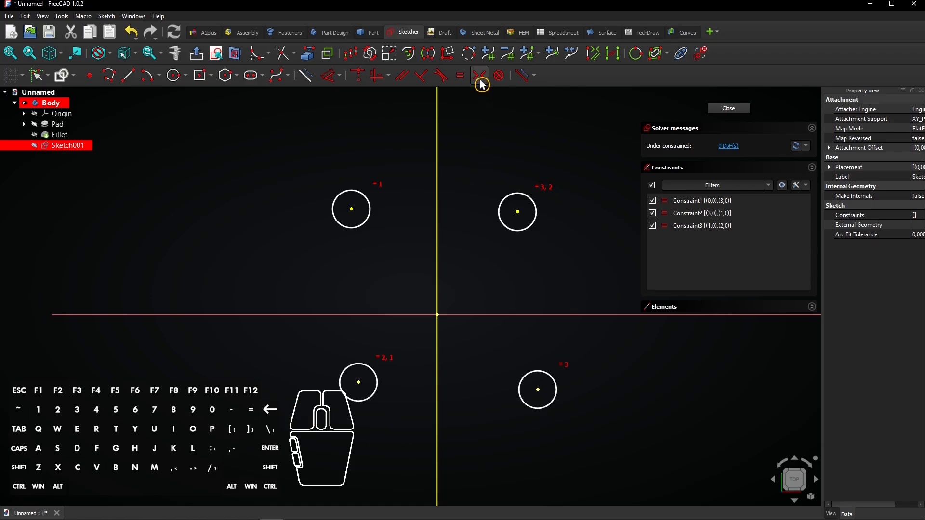
mouse_move(479, 75)
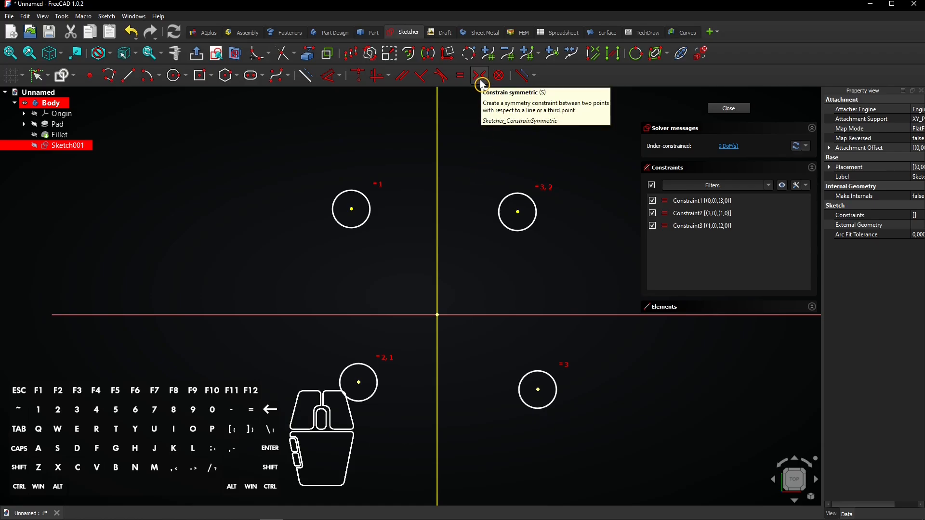
Constrain circle-centre pairs symmetric about the vertical and horizontal sketch axes
left_click(479, 75)
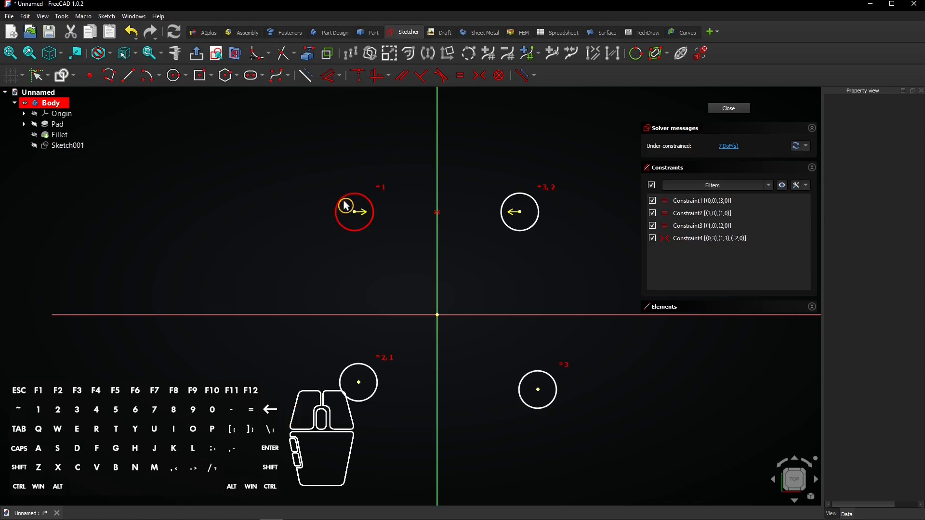
left_click(371, 332)
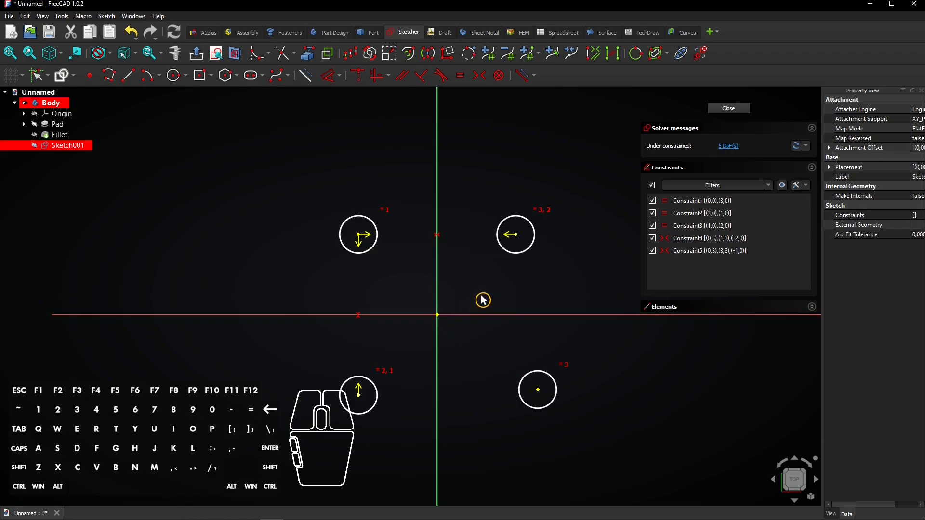
left_click(480, 76)
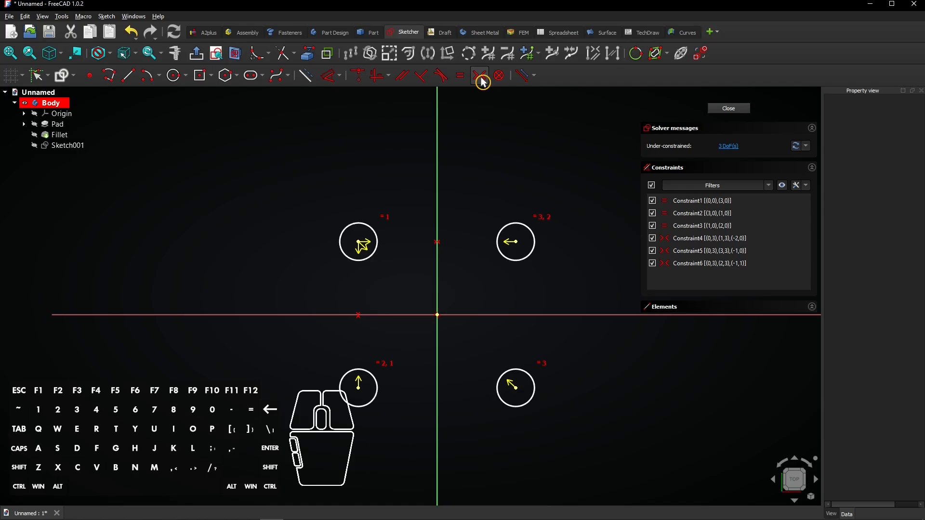
mouse_move(332, 75)
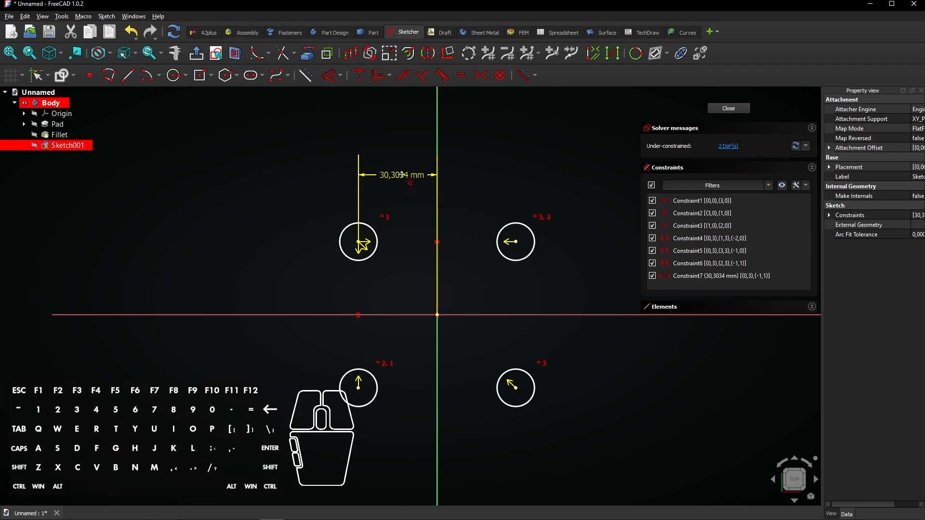
Set 40 mm horizontal and vertical distances from origin to the top-left circle centre
double_click(401, 183)
type("40")
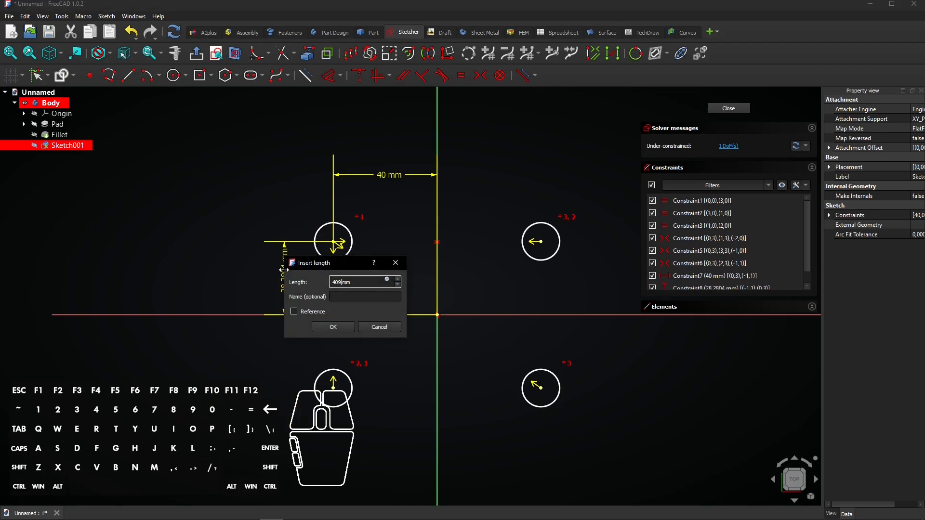
left_click(333, 326)
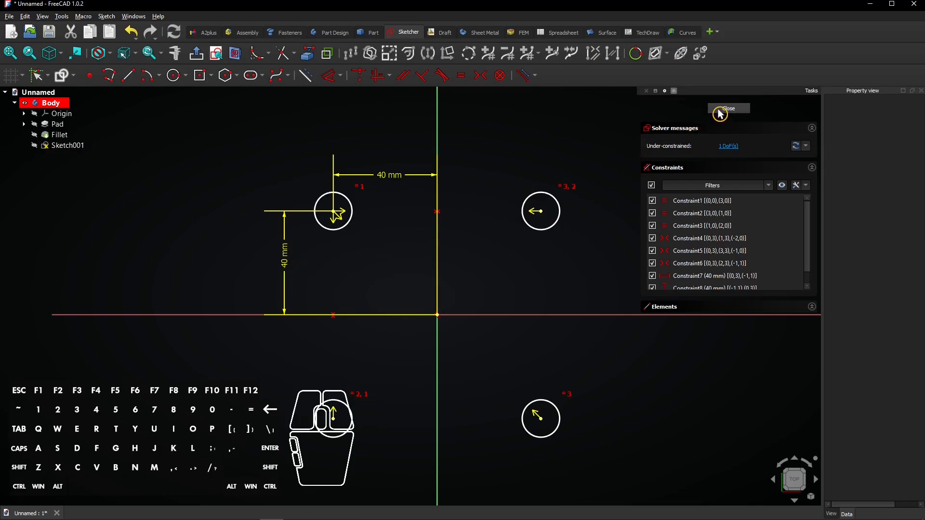
left_click(58, 135)
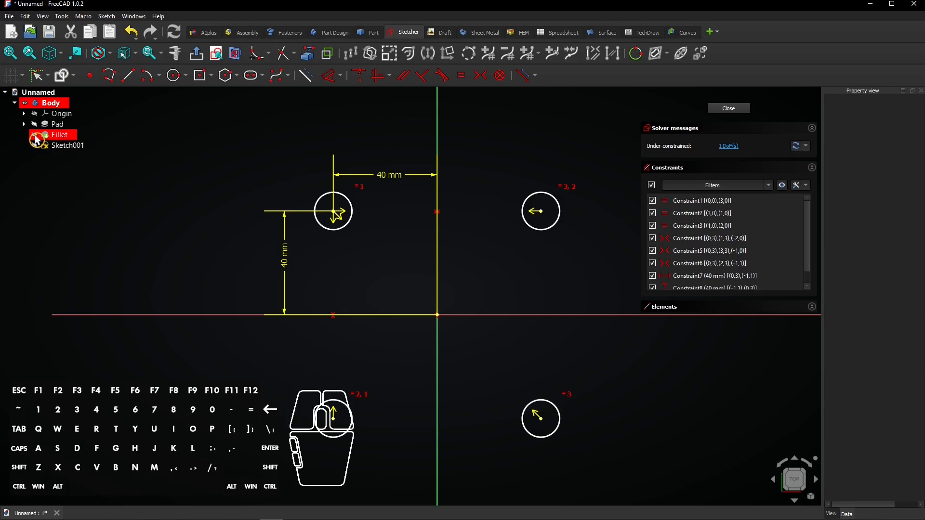
Show the Fillet again, close the hole sketch, and select Sketch001
left_click(59, 134)
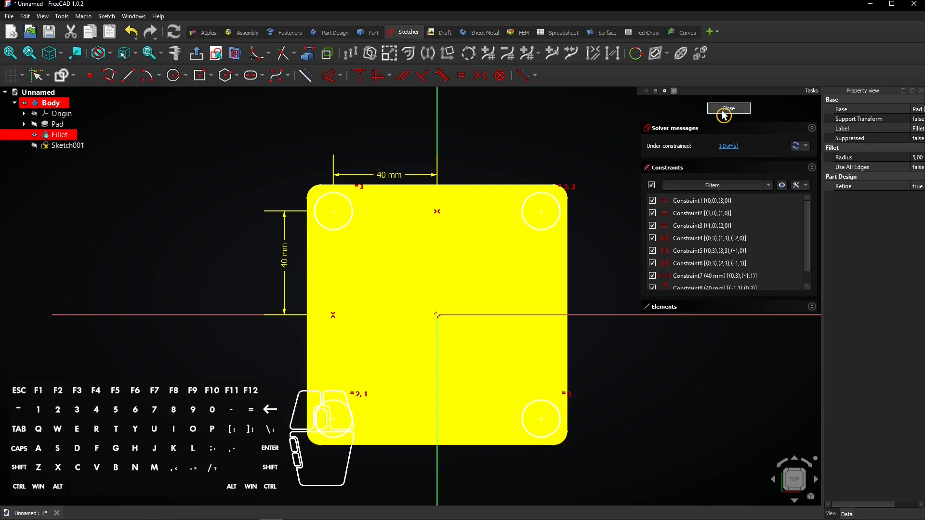
left_click(728, 109)
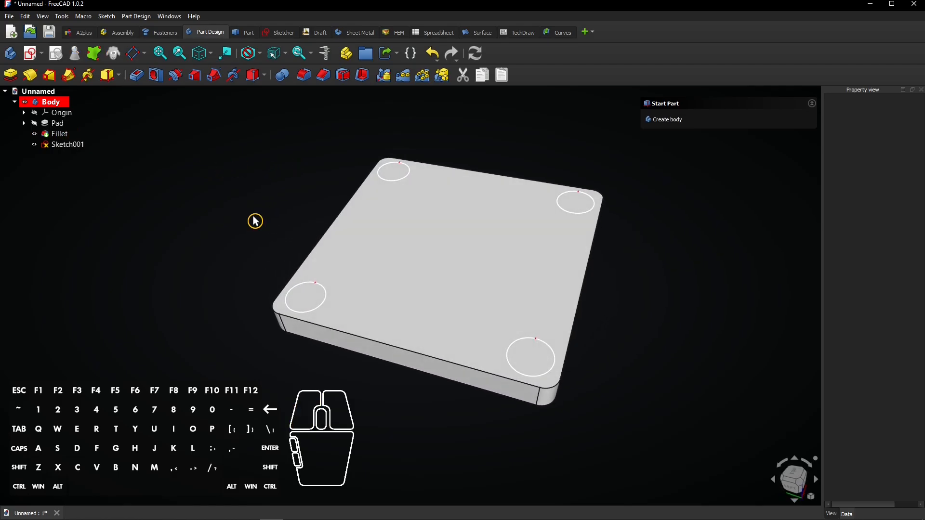
left_click(68, 145)
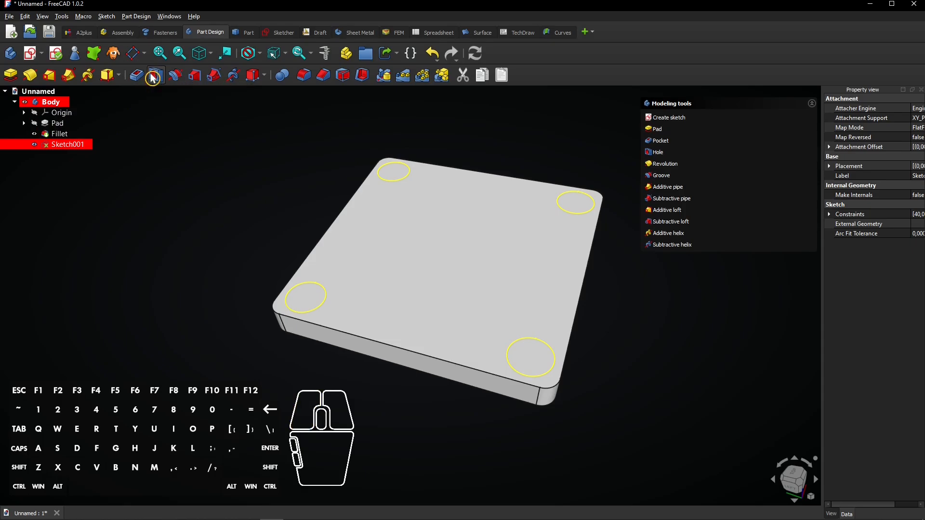
Create a Hole from Sketch001 with ISO metric regular profile and Through all depth
left_click(153, 75)
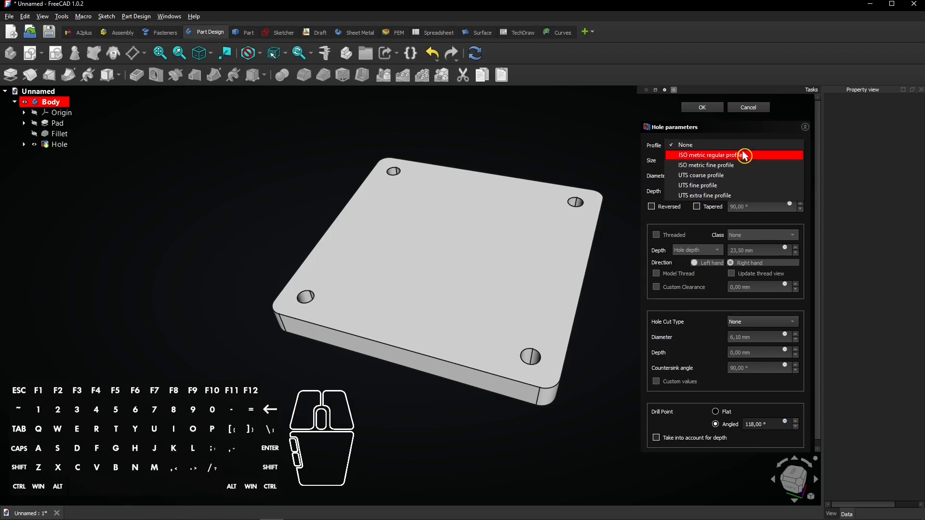
left_click(706, 155)
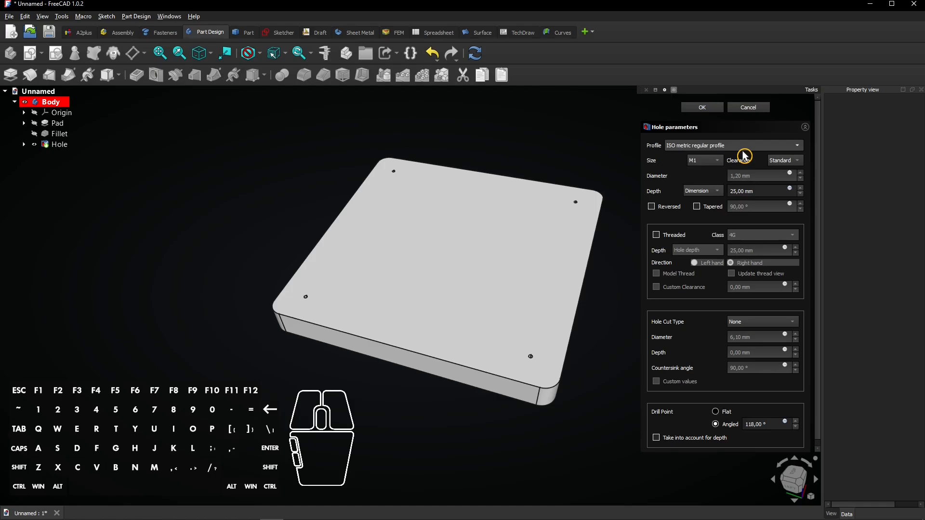
left_click(702, 191)
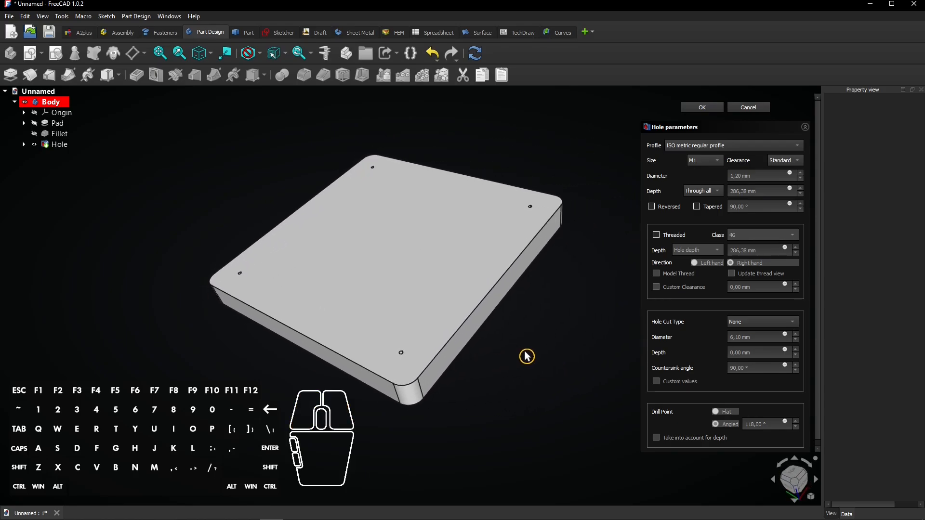
Make the four holes M8 threaded, with modelled thread geometry shown in the preview
left_click(656, 235)
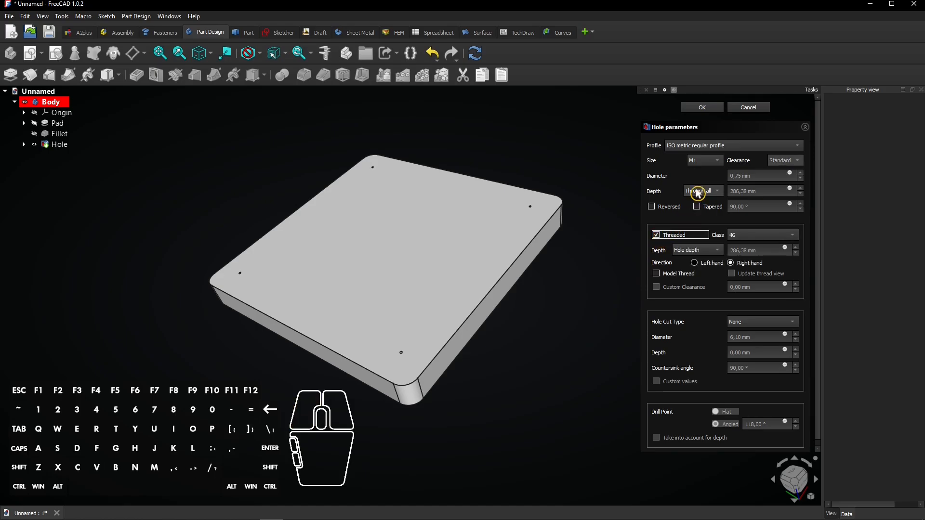
left_click(704, 160)
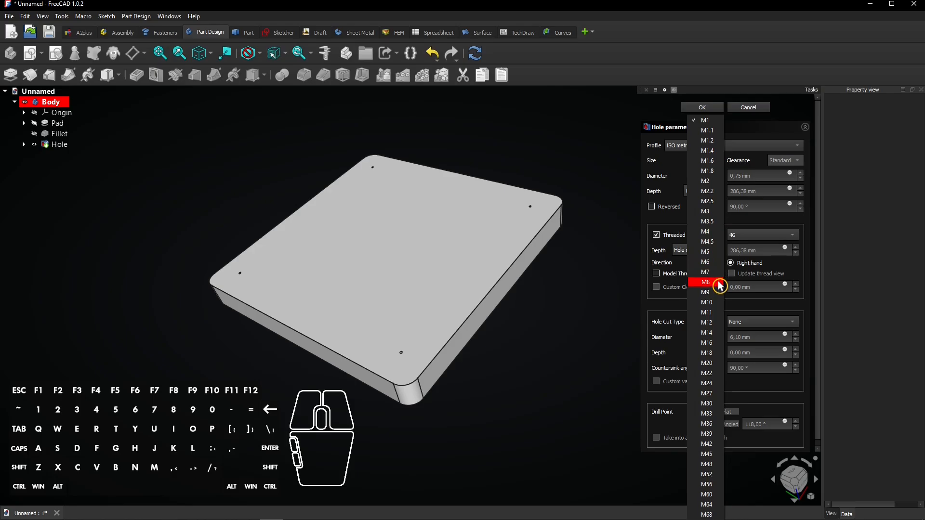
left_click(705, 282)
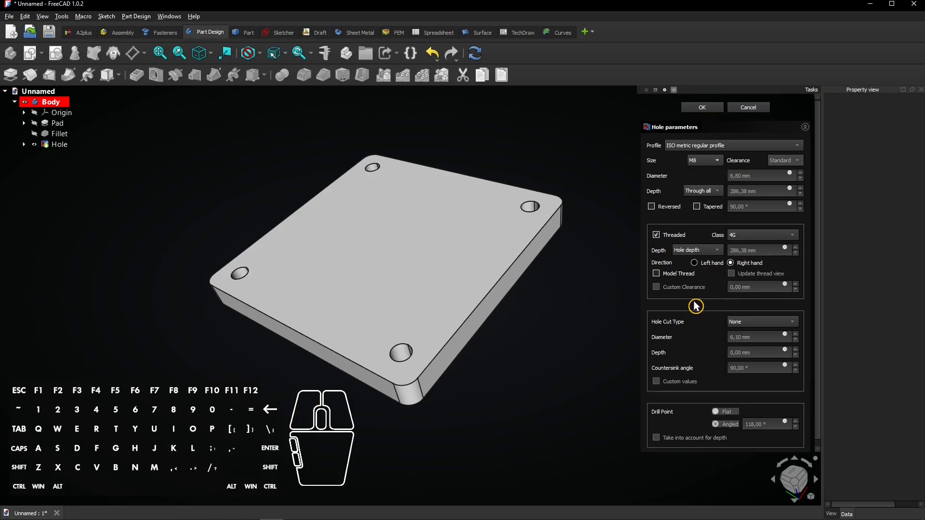
mouse_move(687, 302)
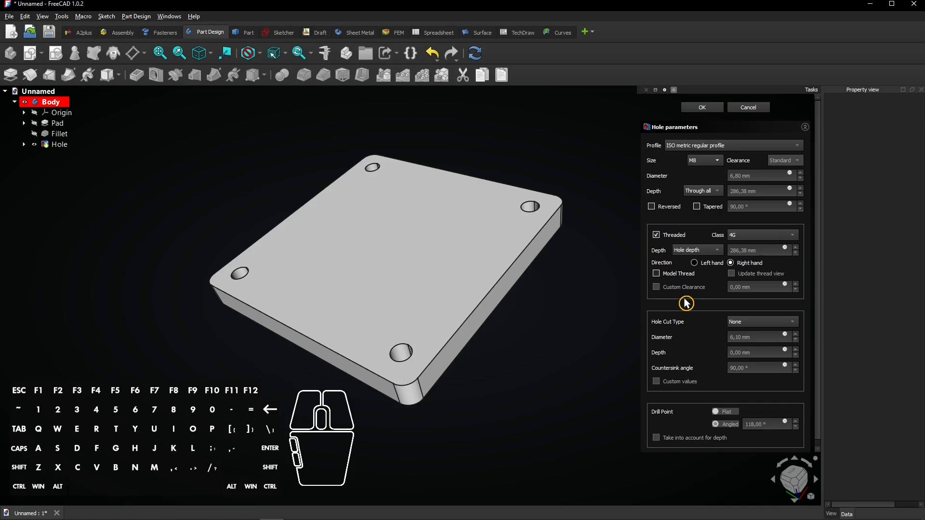
left_click(655, 273)
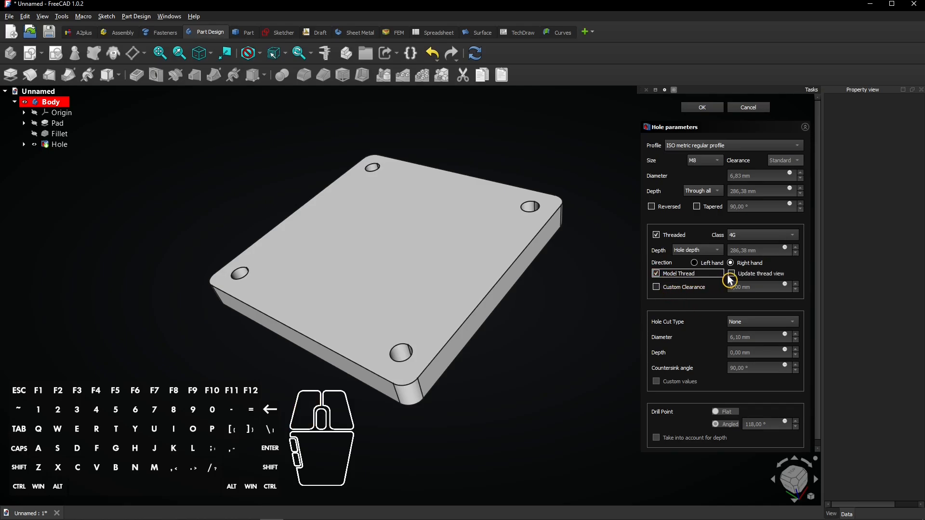
left_click(731, 273)
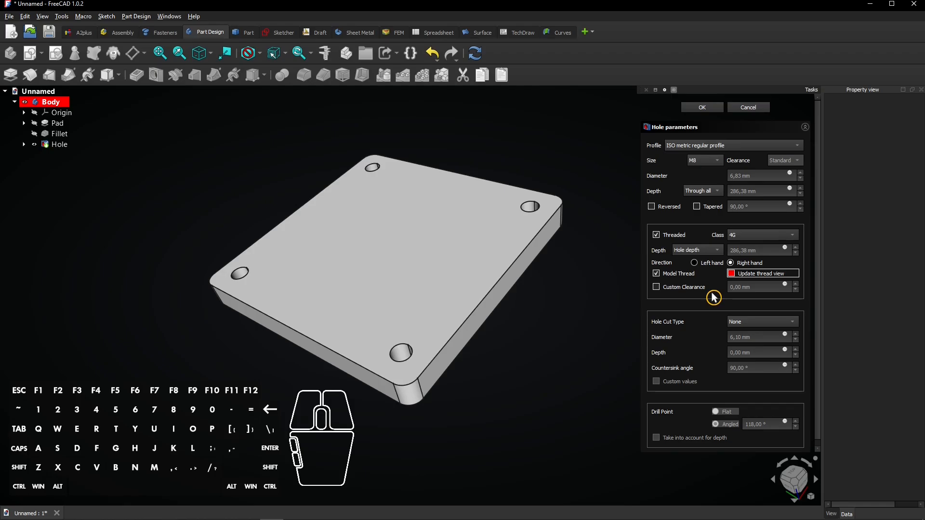
left_click(731, 273)
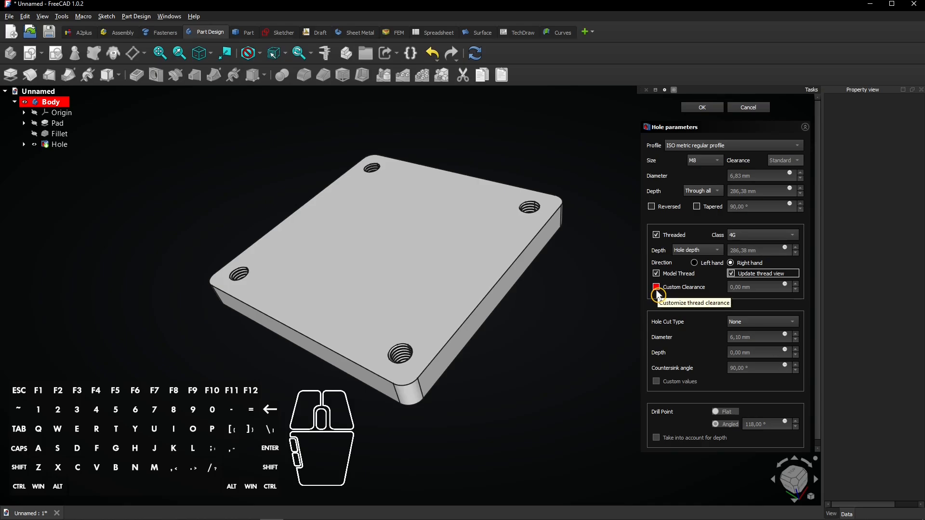
Apply a 0.20 mm custom thread clearance so the holes widen to 7.00 mm
left_click(657, 286)
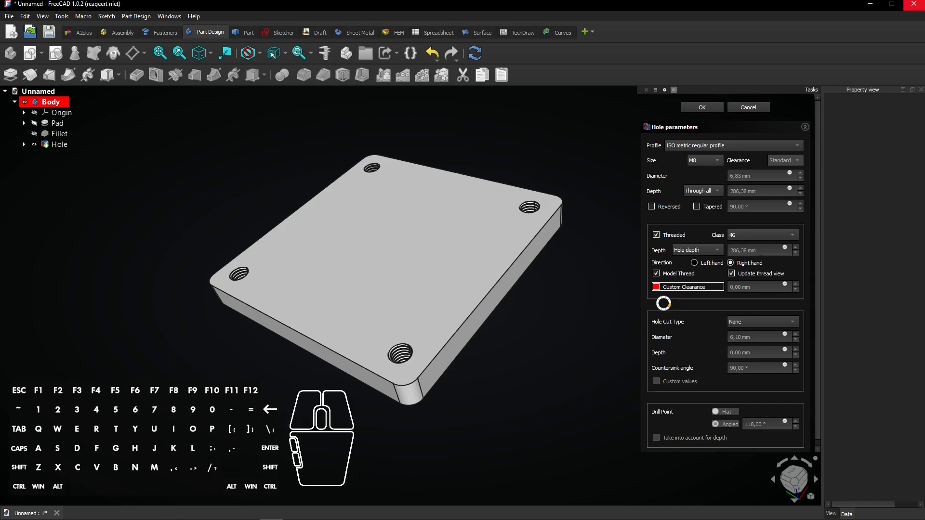
left_click(655, 287)
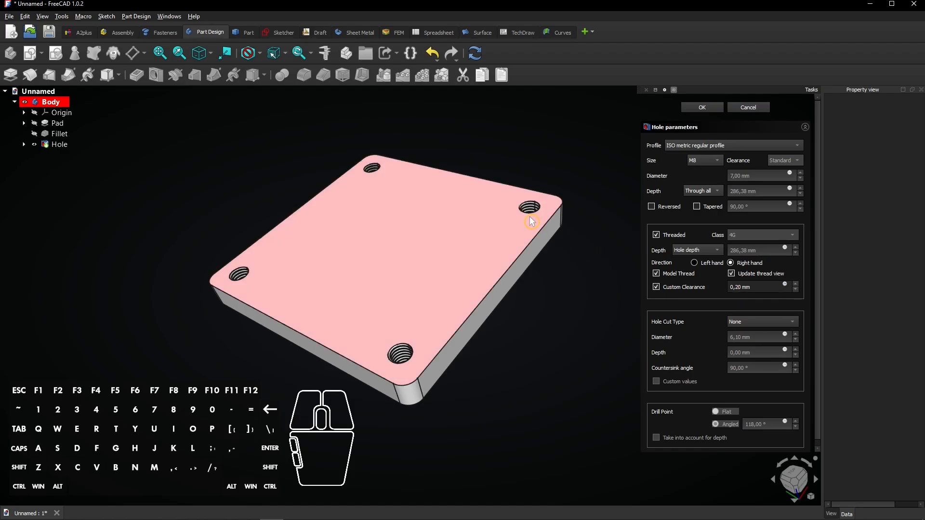
mouse_move(623, 294)
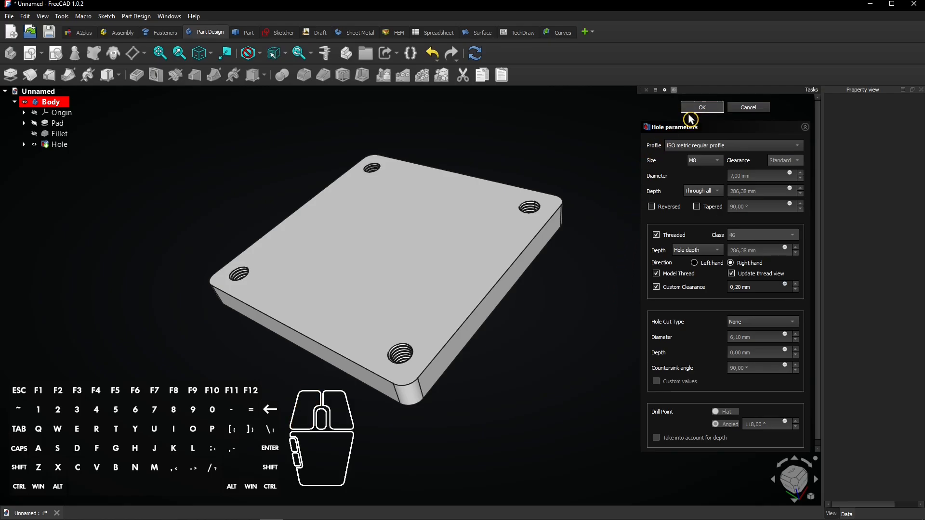
Confirm the threaded Hole feature, select it in the tree and open the File menu
left_click(702, 107)
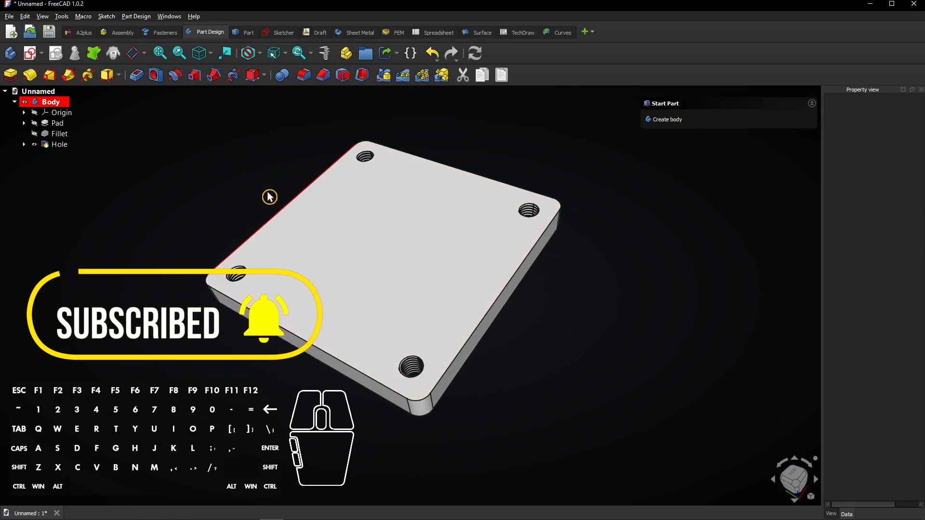
left_click(59, 144)
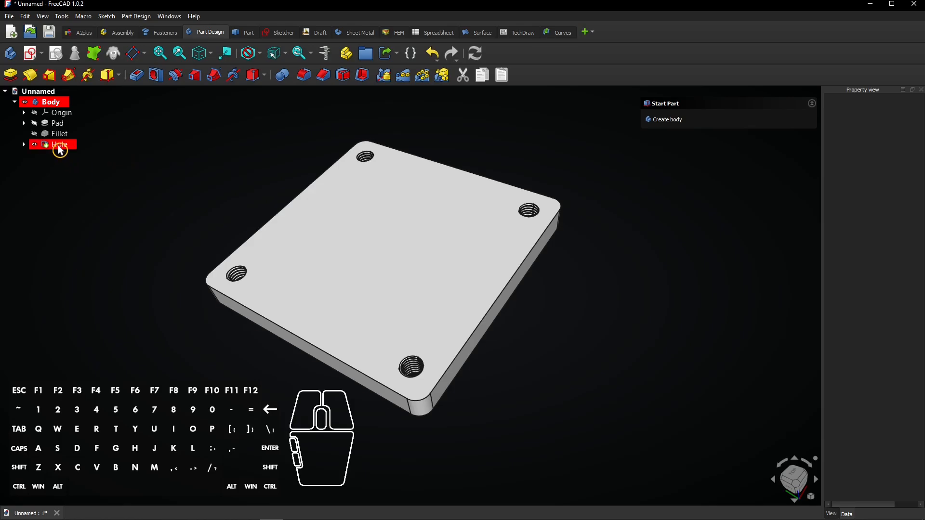
left_click(59, 144)
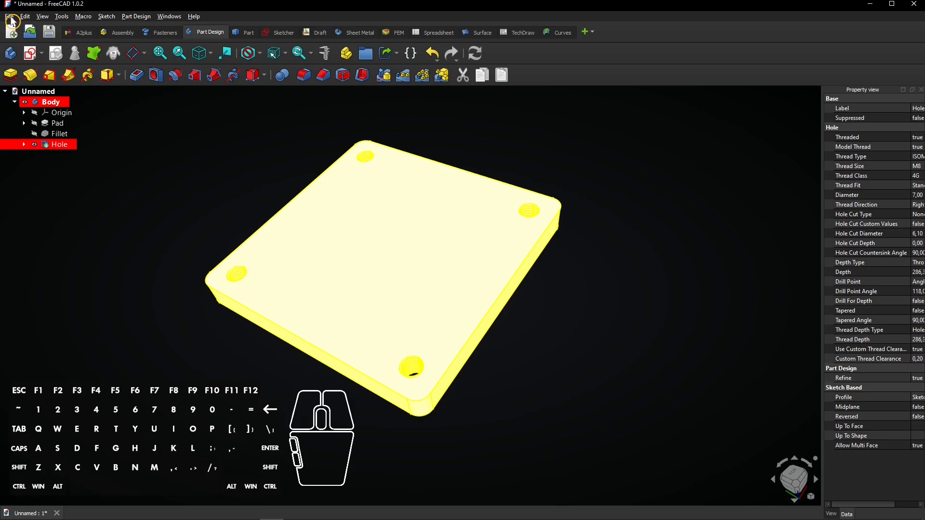
left_click(11, 16)
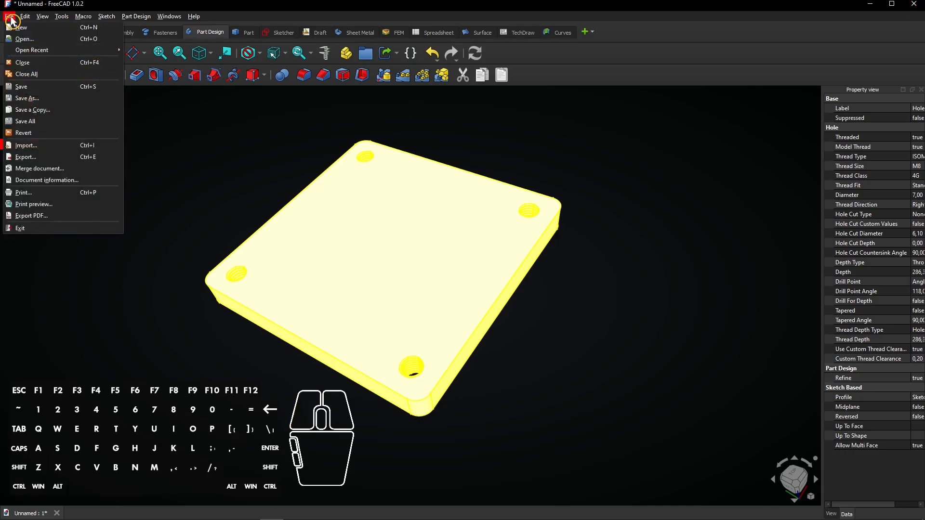
mouse_move(59, 157)
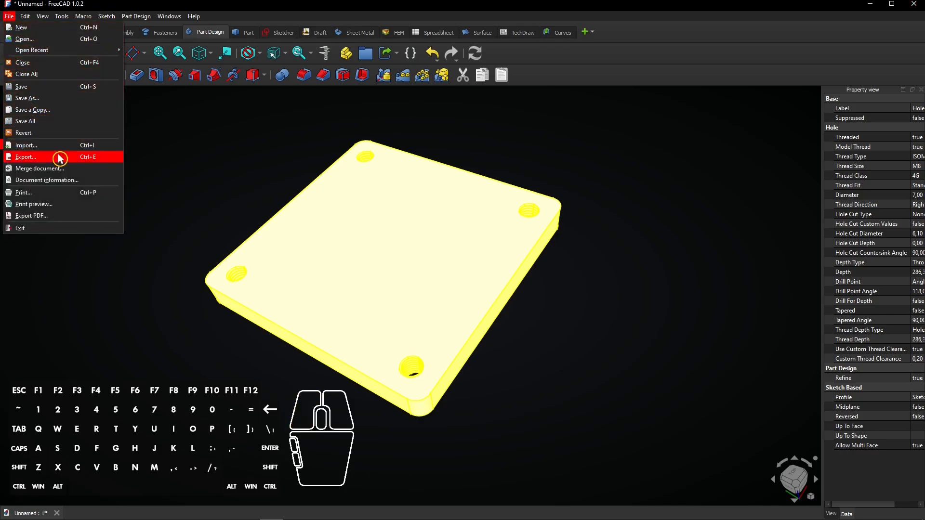